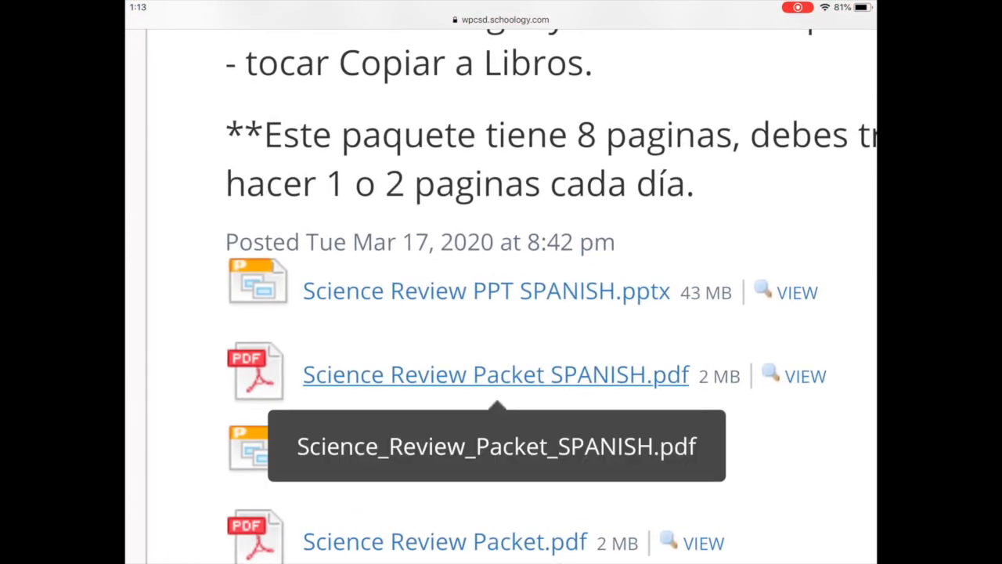
Open the Science Review Packet SPANISH.pdf attachment from the Schoology post
click(495, 374)
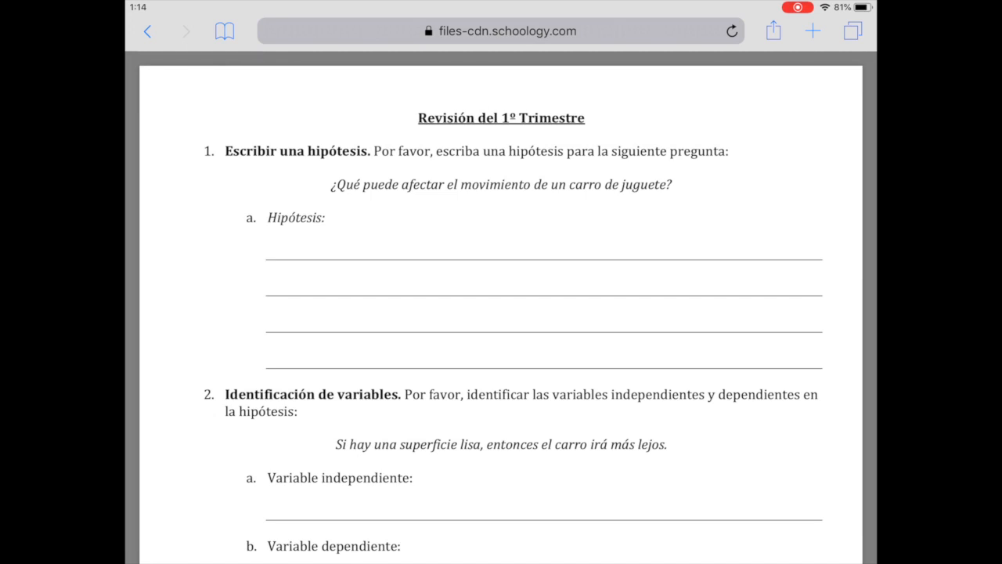
Send the review packet PDF from Safari's share sheet to Copy to Books
click(773, 31)
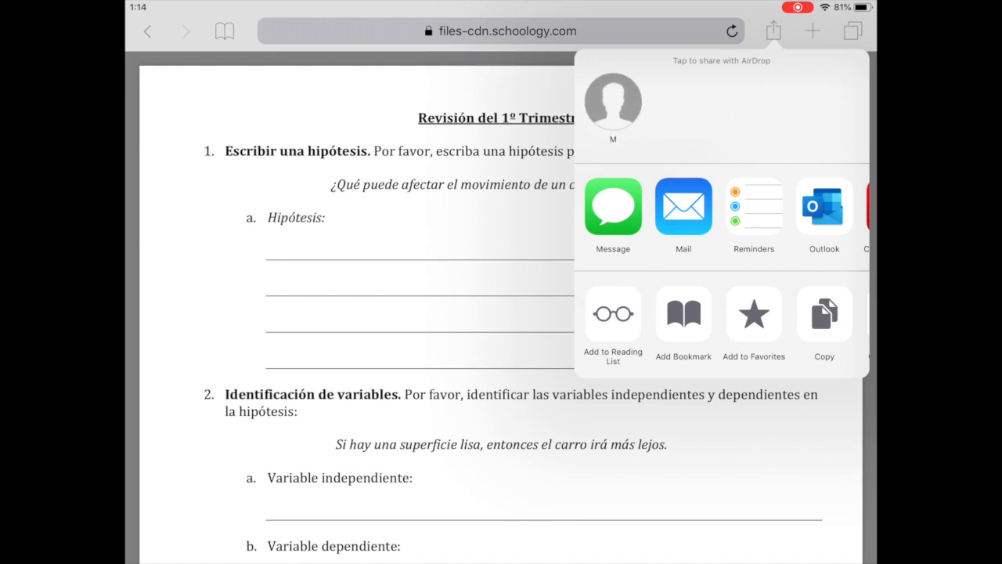
scroll(left, 3)
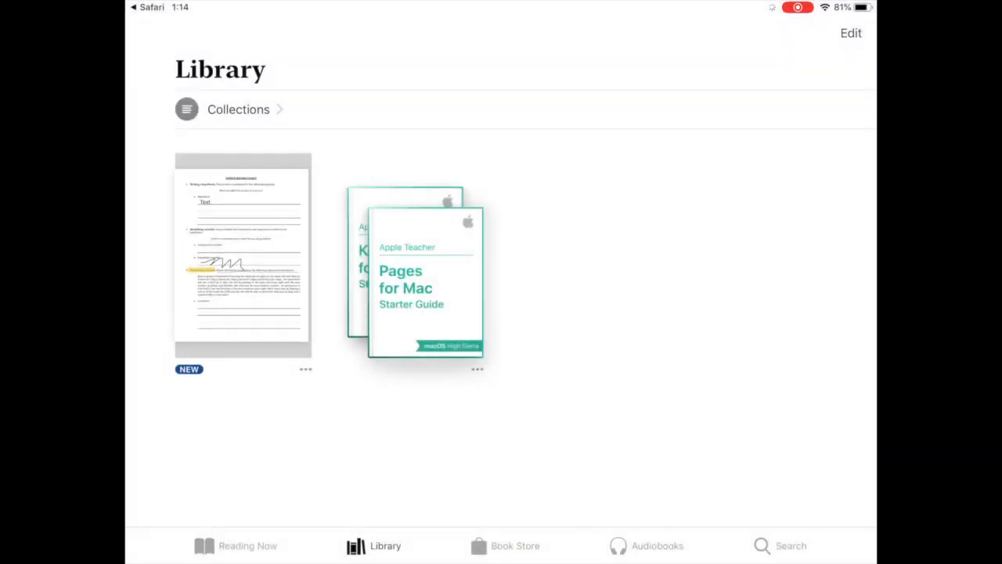
Return to the Books library and open the new Science_Review_Packet_SPANISH document
key(home)
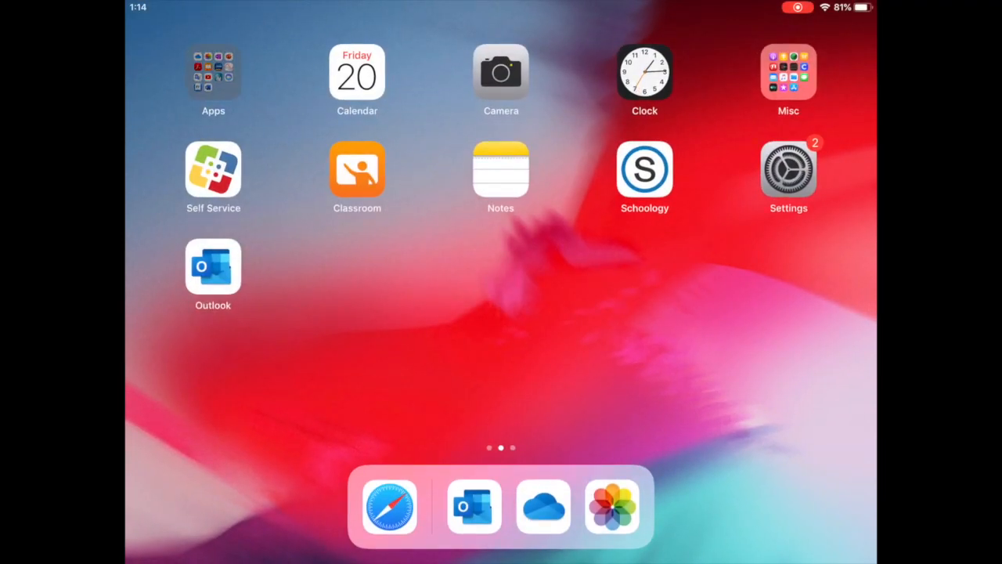
click(213, 70)
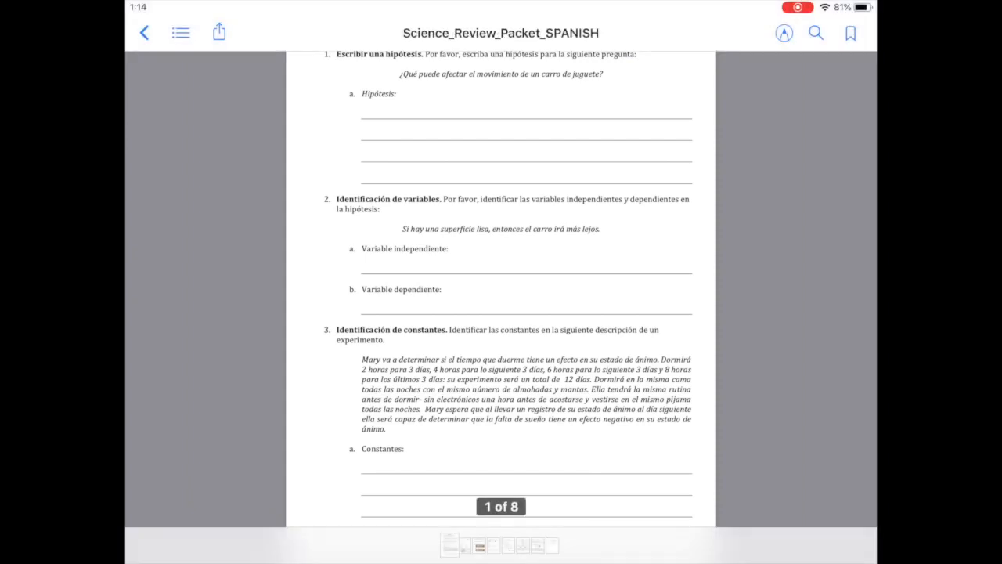
Show the reading toolbar and activate Markup annotation on the packet's first page
click(144, 31)
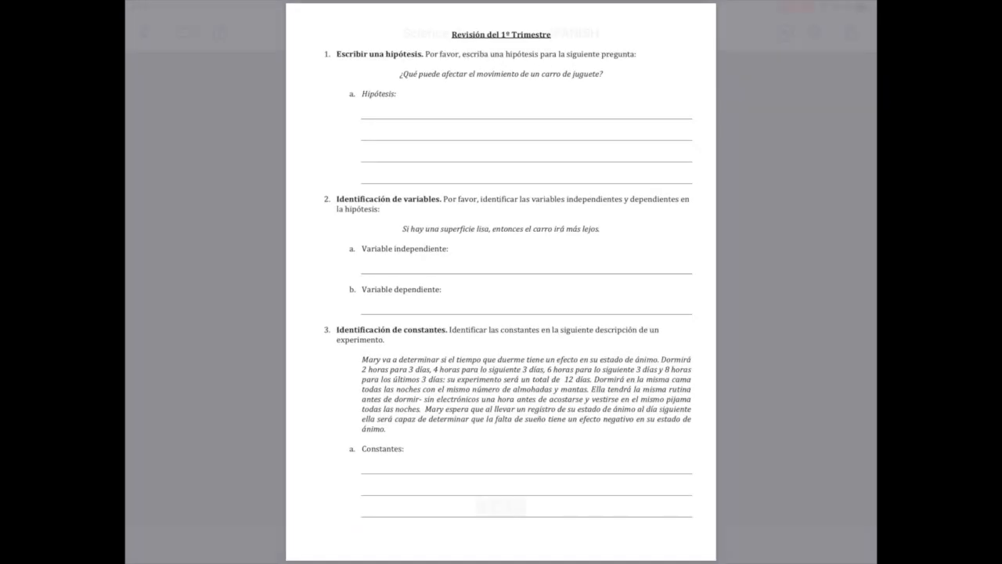
click(501, 282)
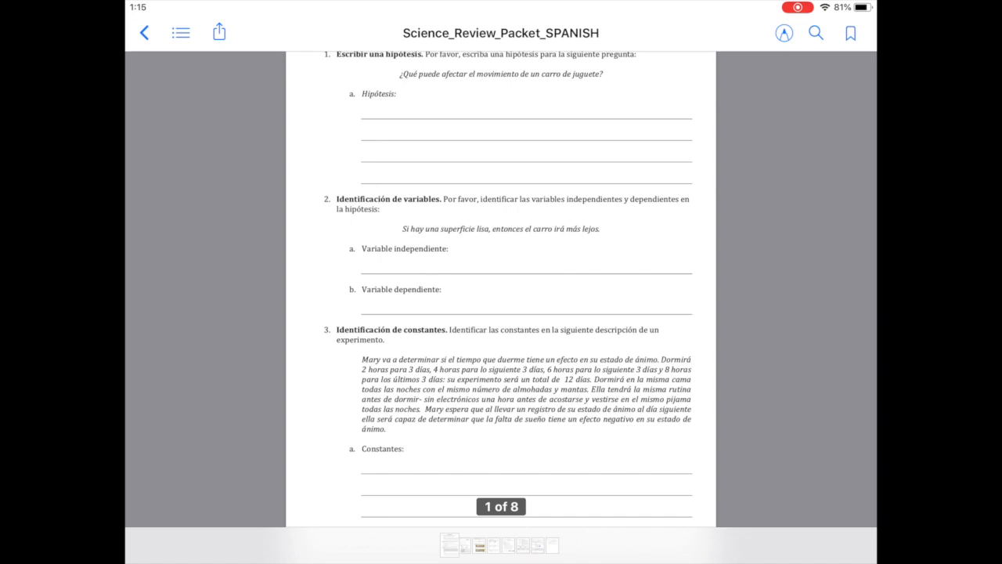
click(783, 33)
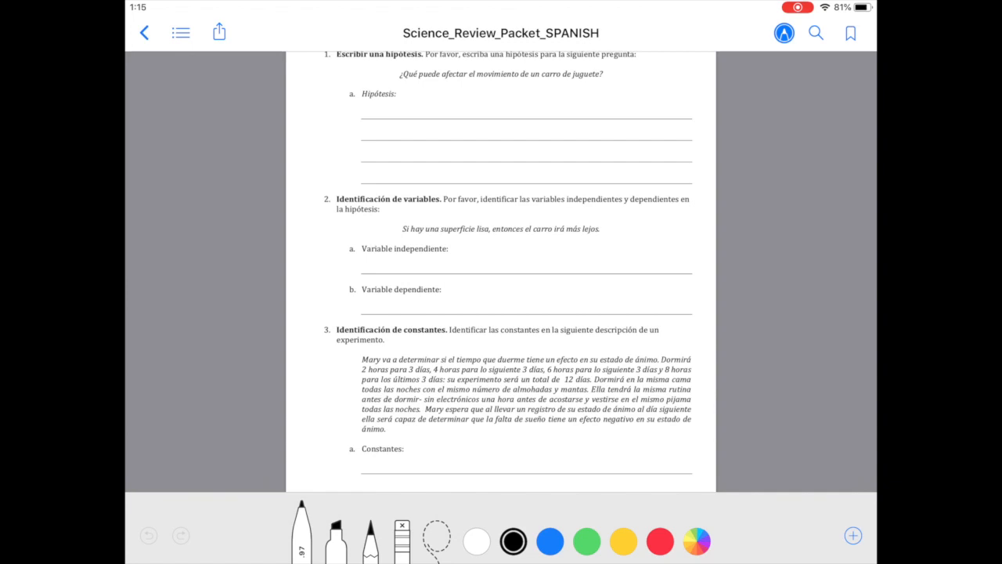
Handwrite an answer on the Hipótesis line with the pen
drag(363, 125, 411, 117)
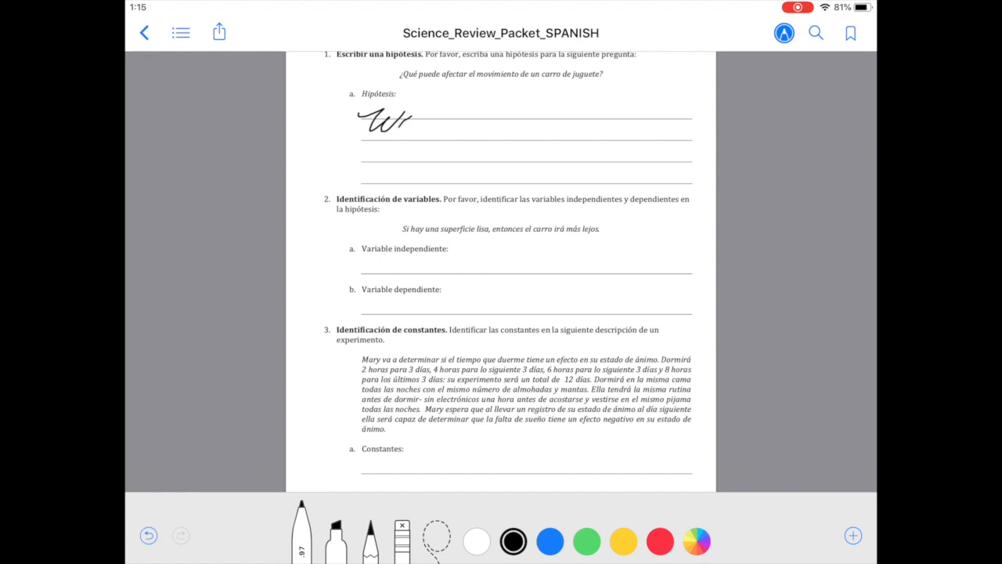
drag(407, 125, 457, 117)
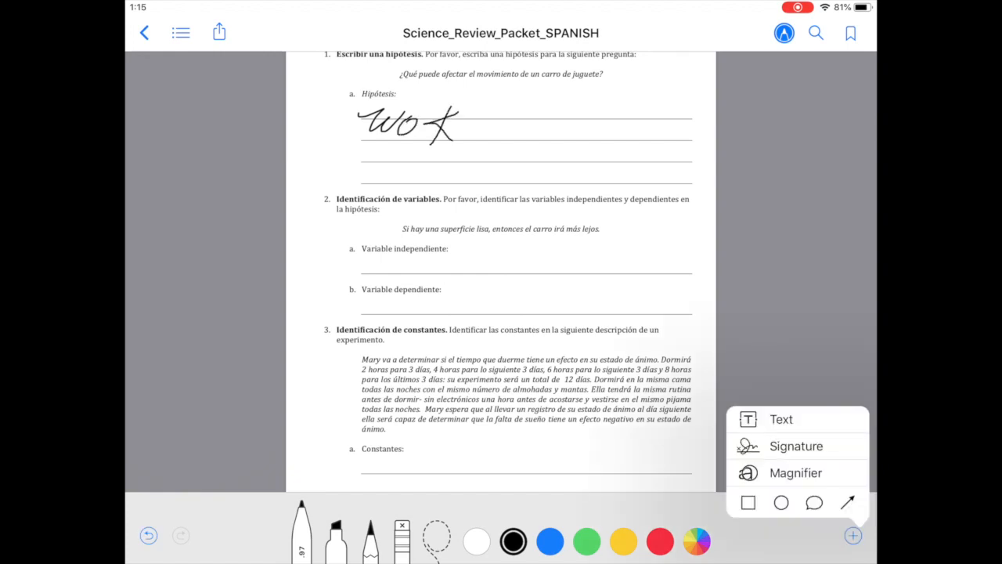
Add a text box reading 'Working' on the Variable independiente line, then return to the library
click(780, 418)
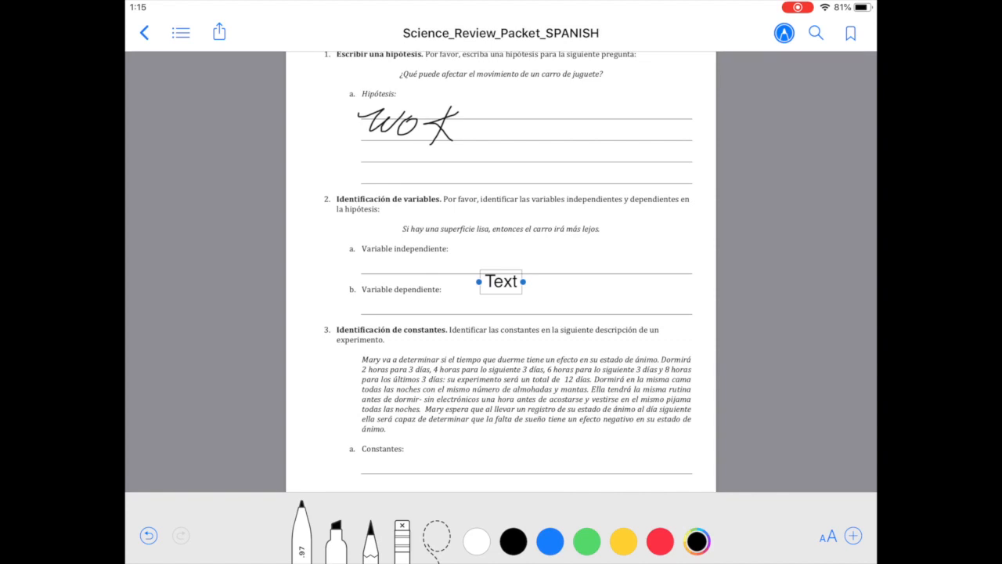
click(501, 282)
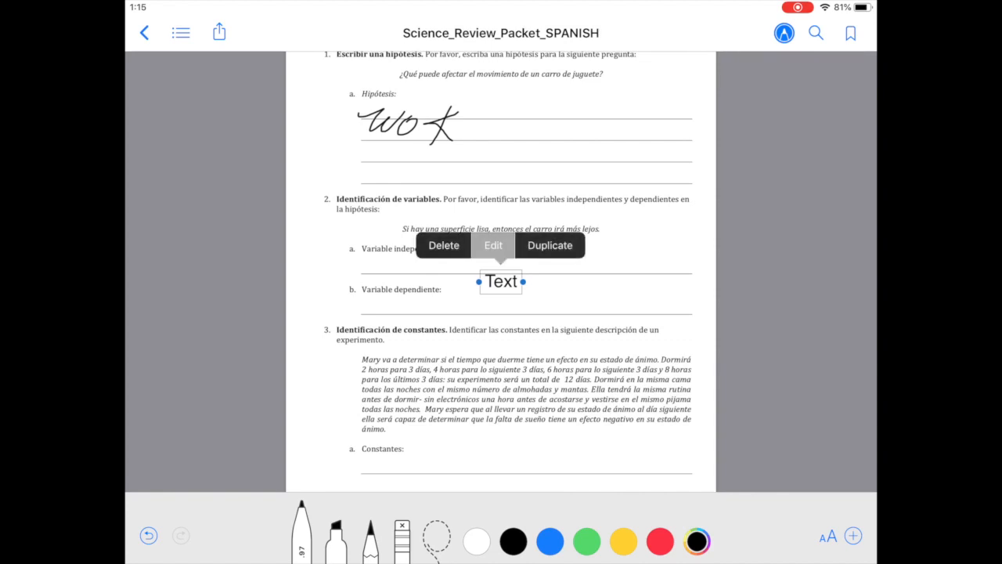
click(491, 244)
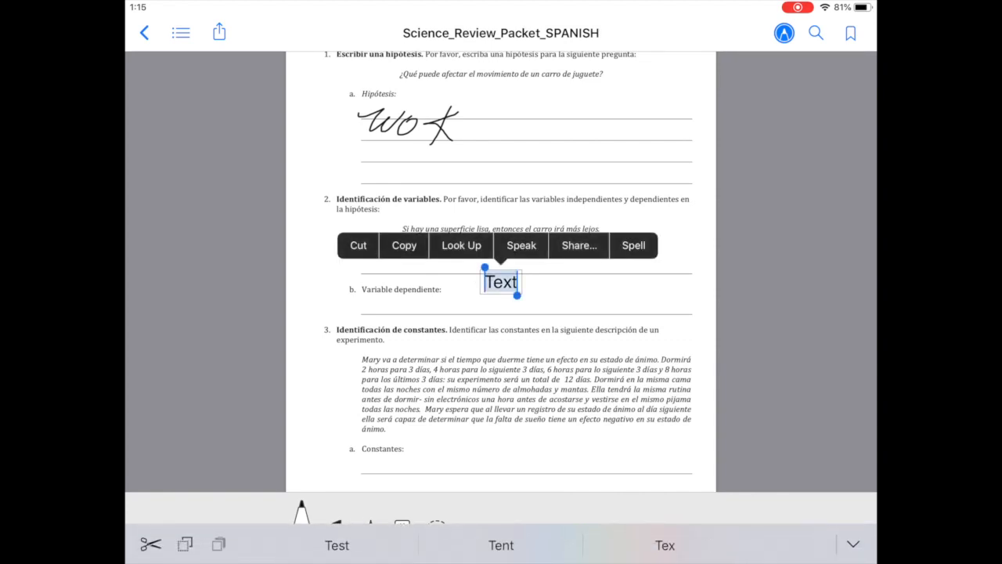
text(Workinbg)
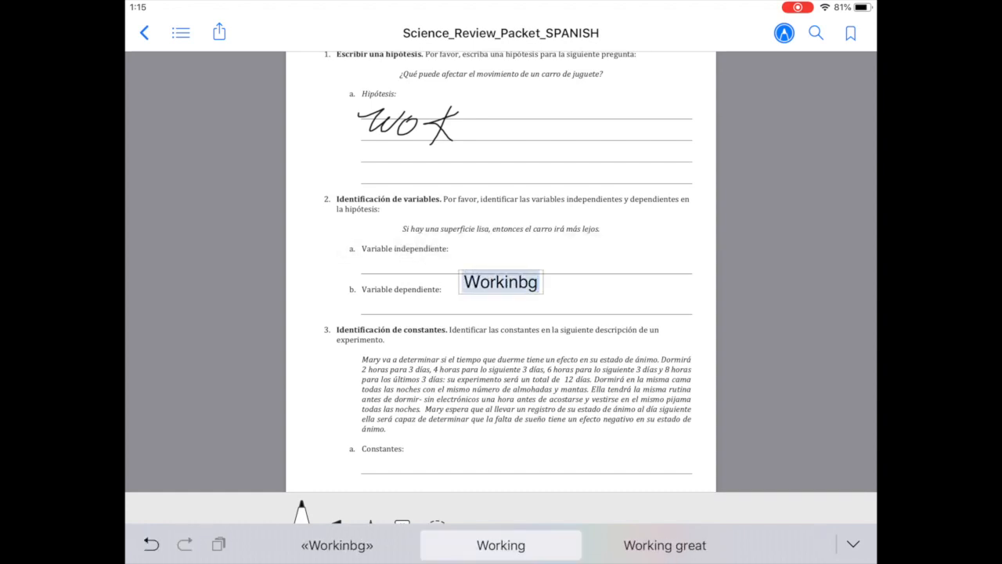
click(501, 545)
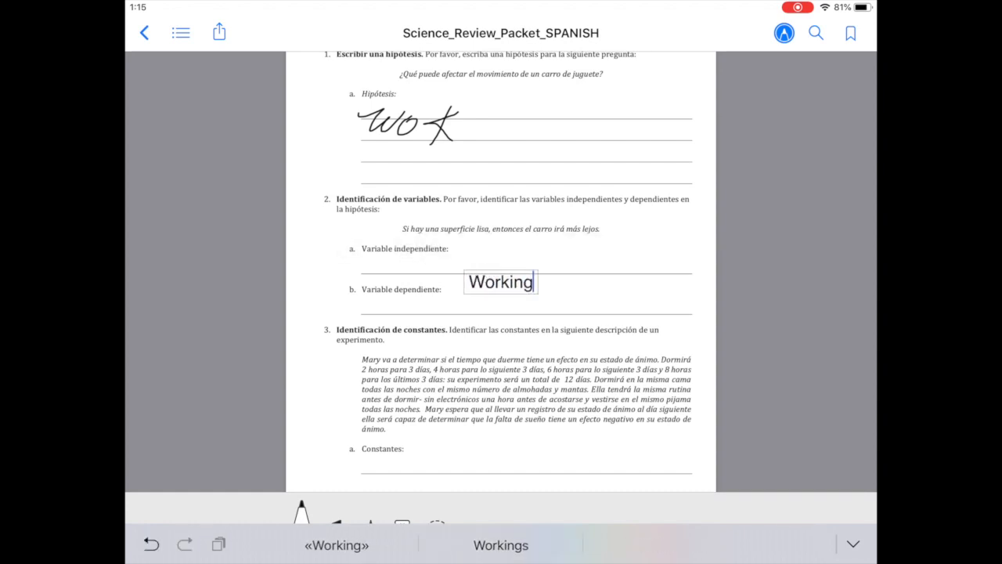
click(501, 282)
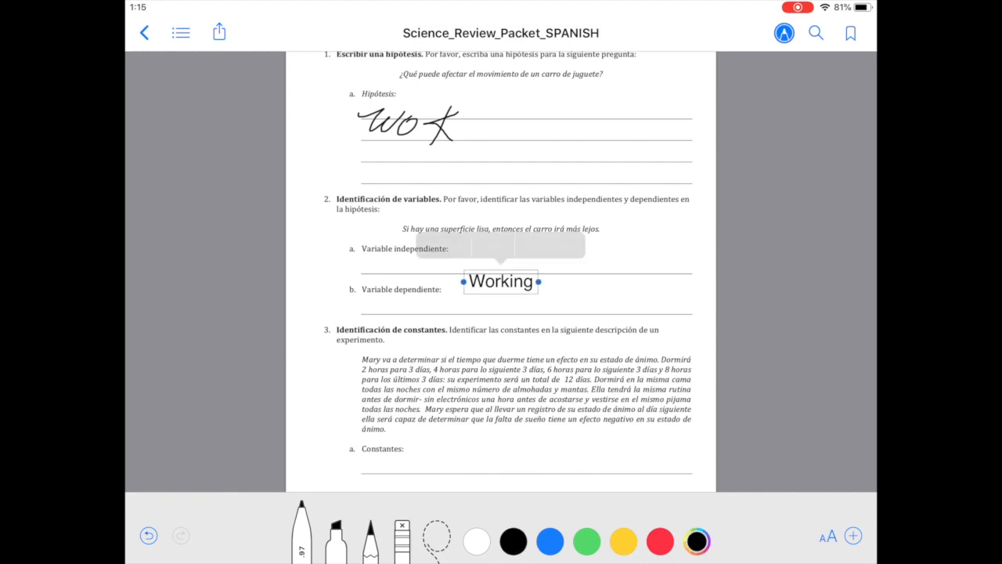
drag(501, 282, 399, 266)
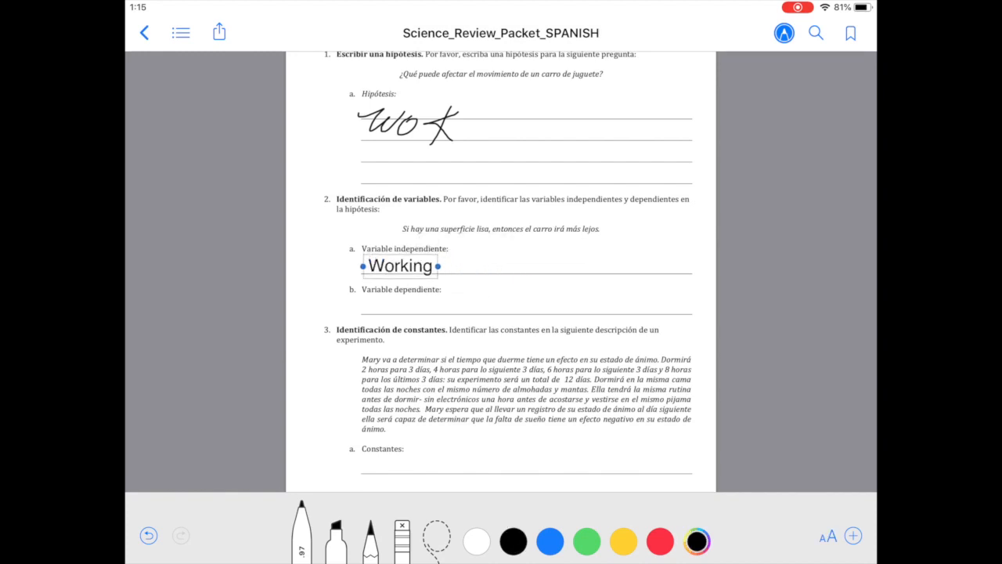
click(145, 32)
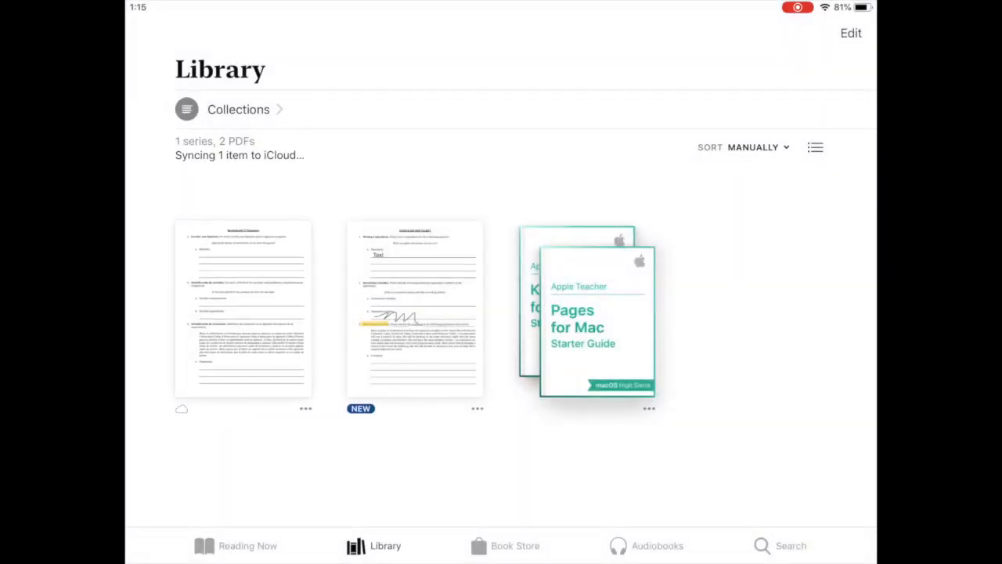
Bring up the annotated packet's share sheet and scroll to Copy to Schoology
click(476, 407)
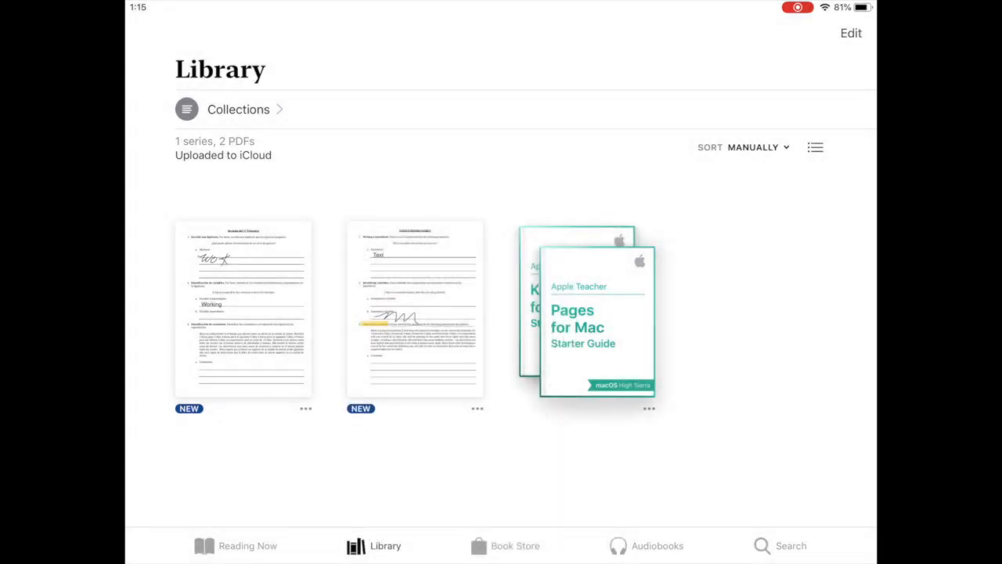
click(476, 407)
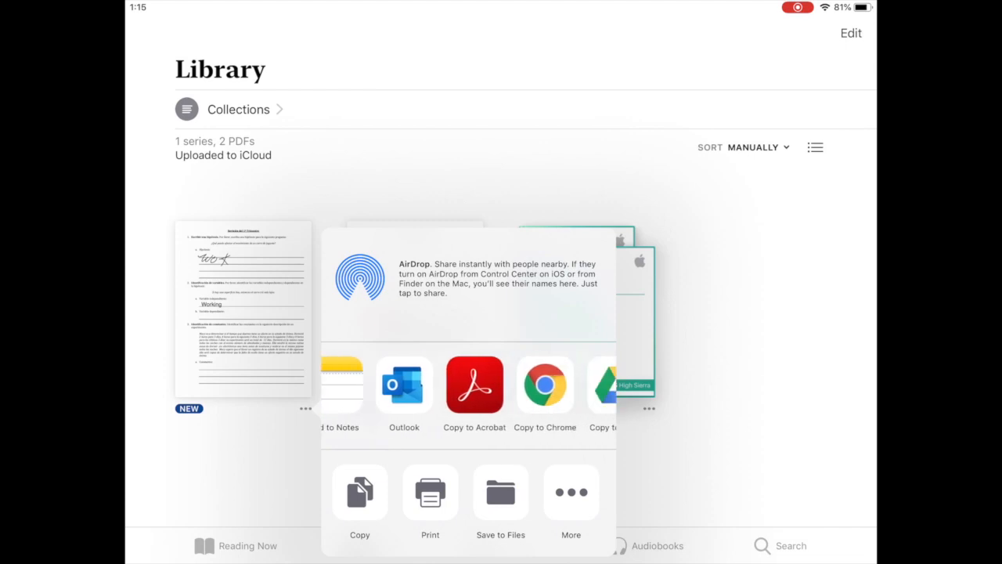
scroll(left, 3)
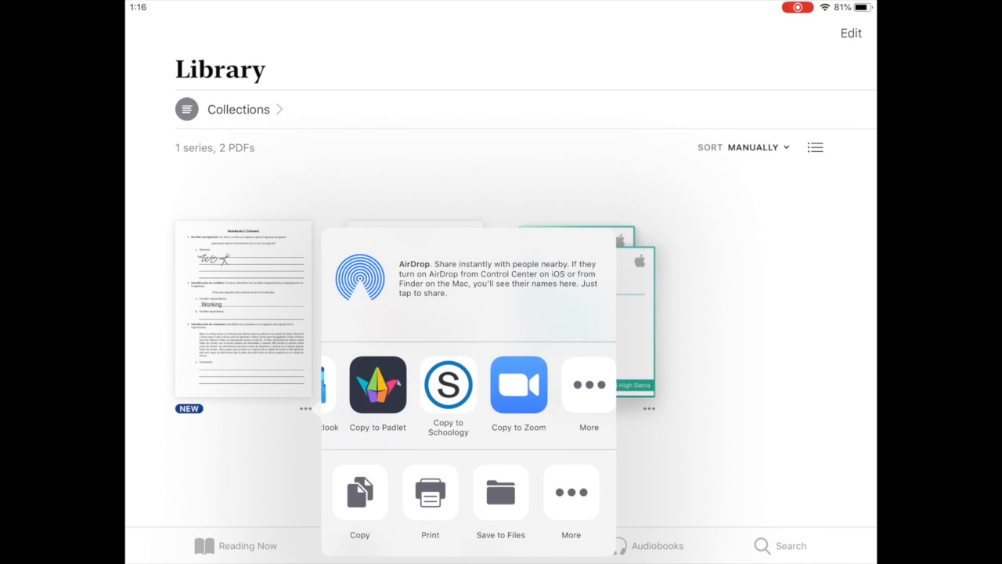
Copy the packet to Schoology, choose Submit to Assignment, and dismiss the Select a Course dialog
click(448, 383)
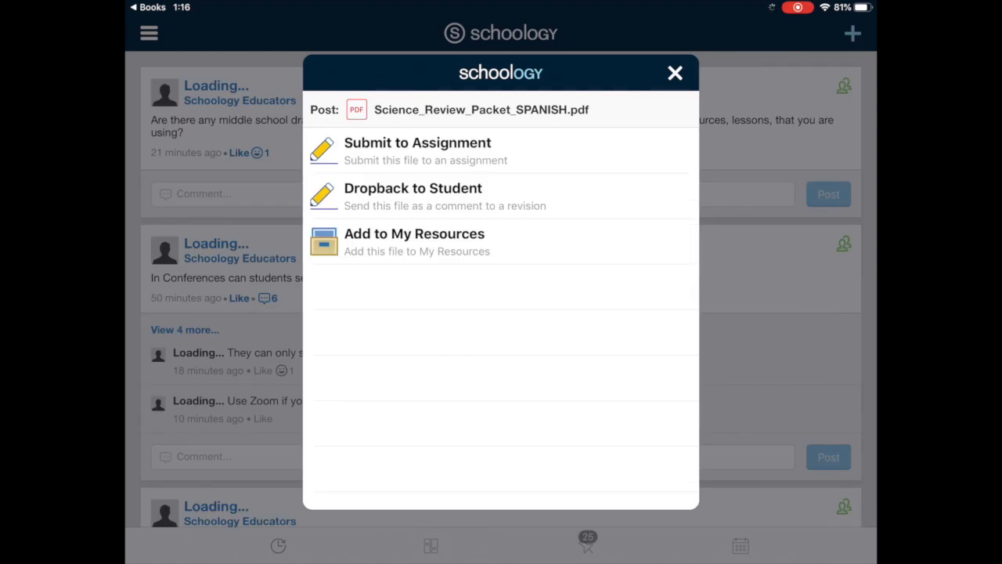
click(417, 142)
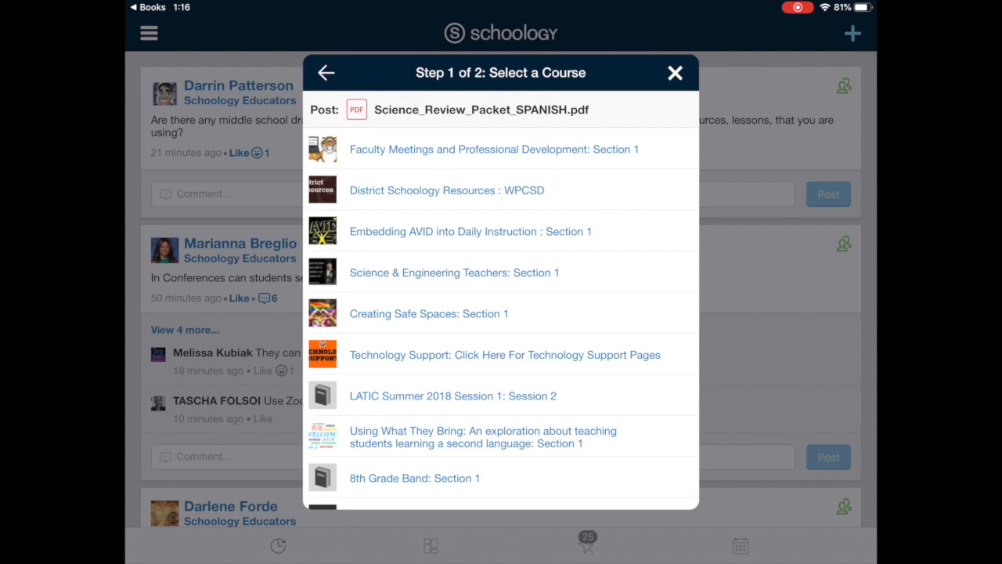
click(673, 72)
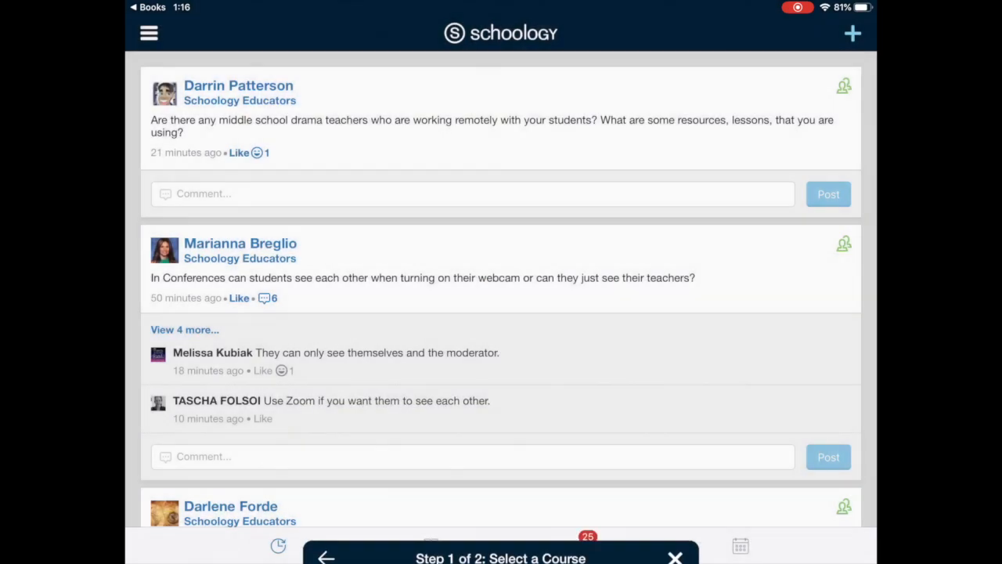